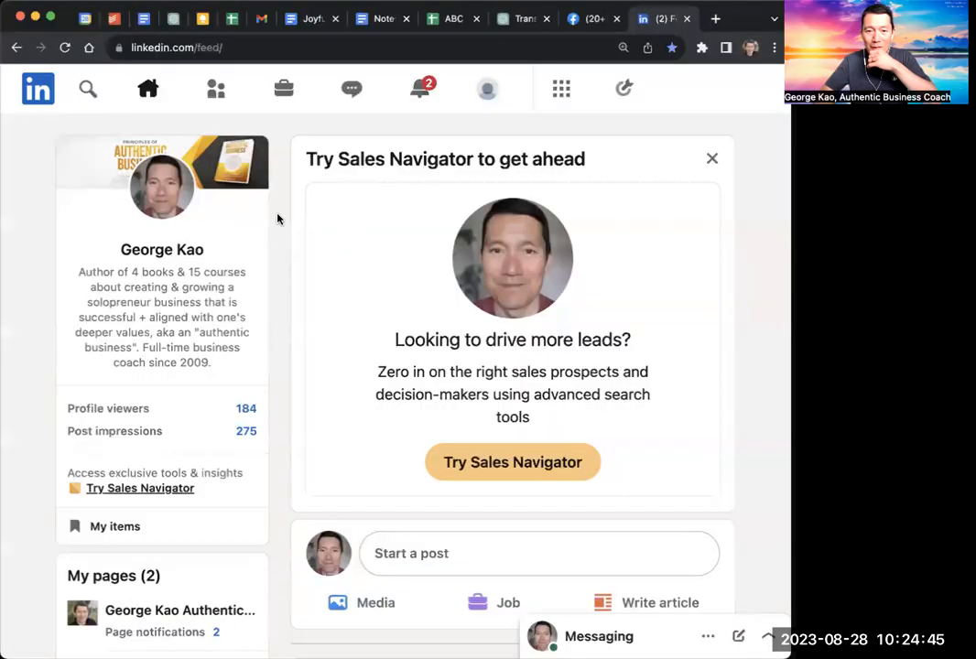
# Scroll to the promoted PPG video post and expand its comment box and existing comments.
pyautogui.scroll(-3)
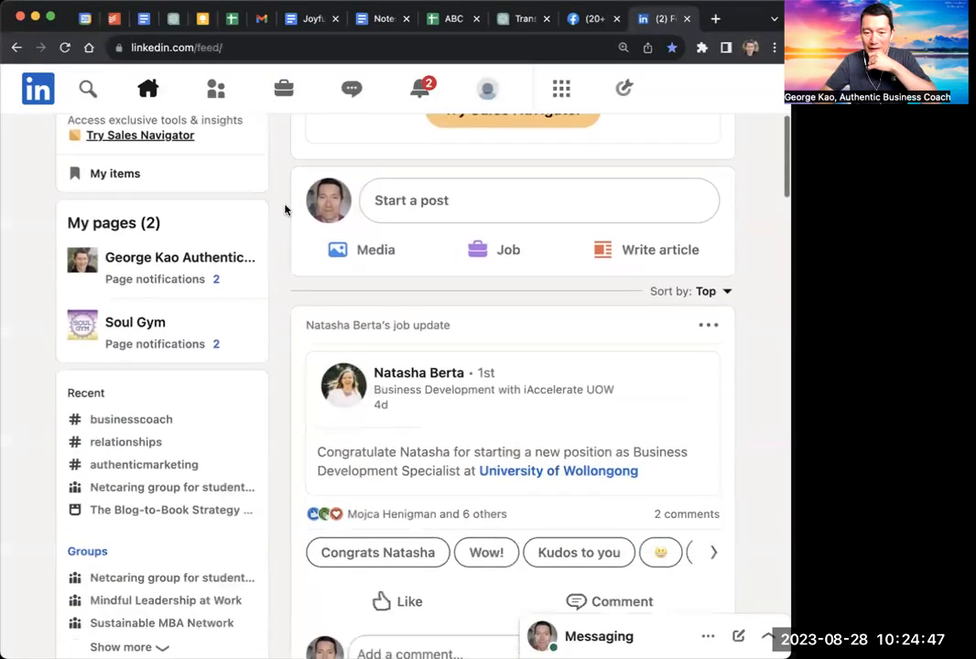
pyautogui.scroll(-3)
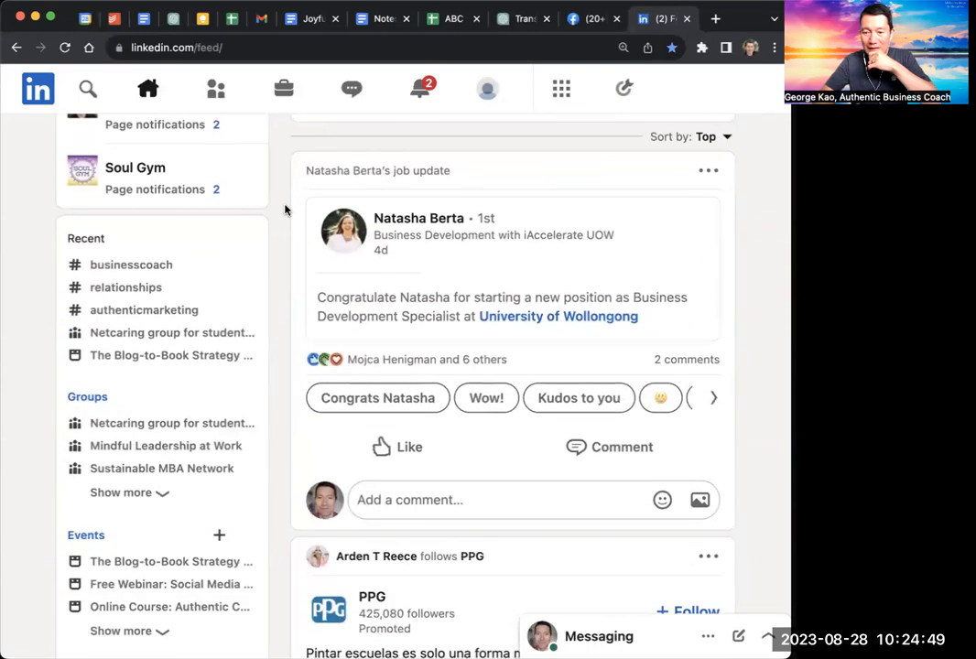
pyautogui.moveTo(505, 179)
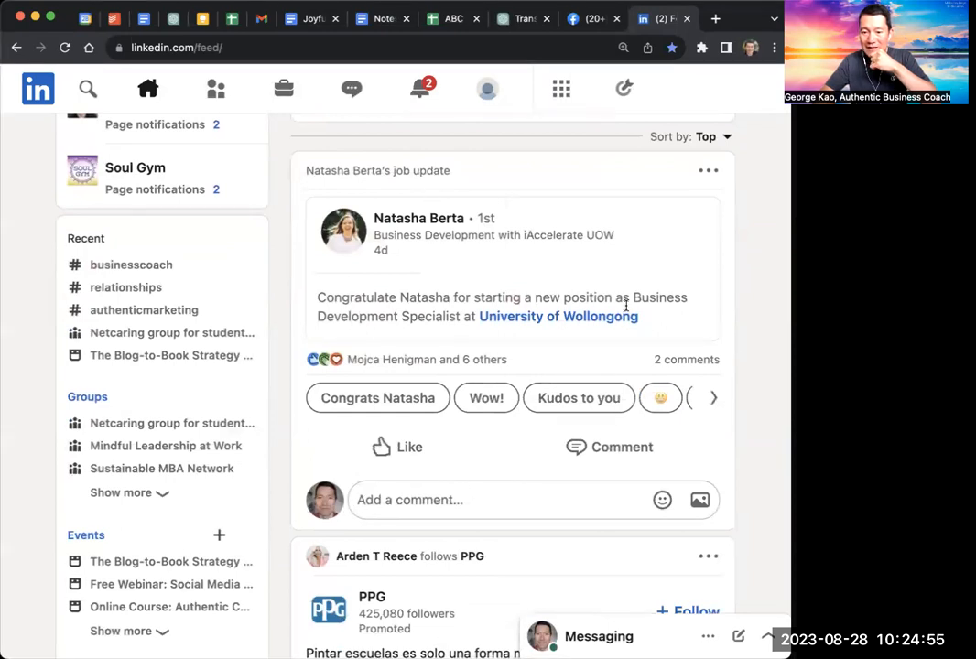
pyautogui.scroll(3)
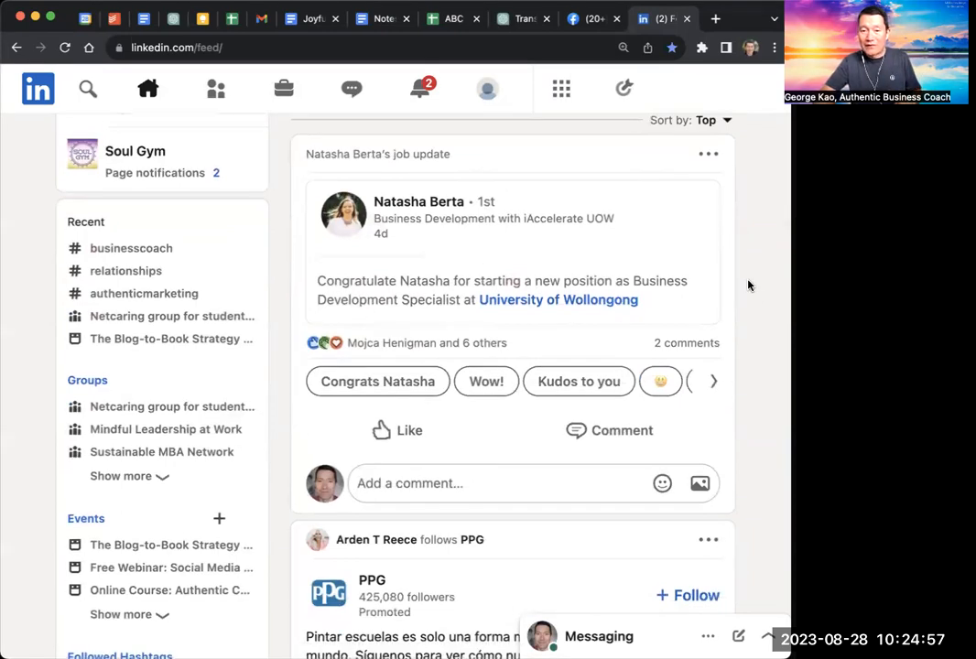
pyautogui.moveTo(483, 269)
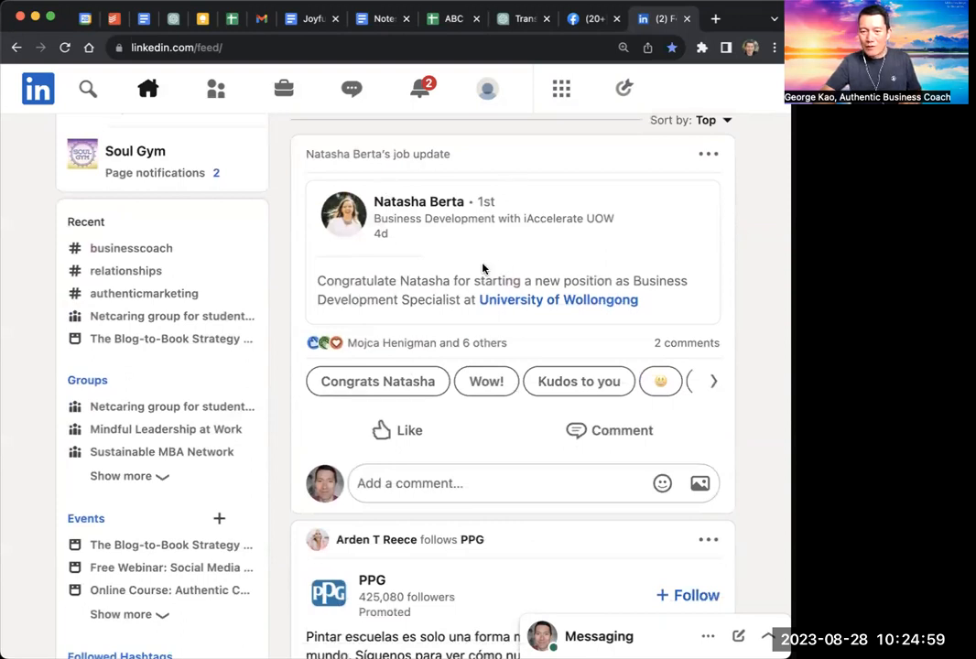
pyautogui.moveTo(749, 245)
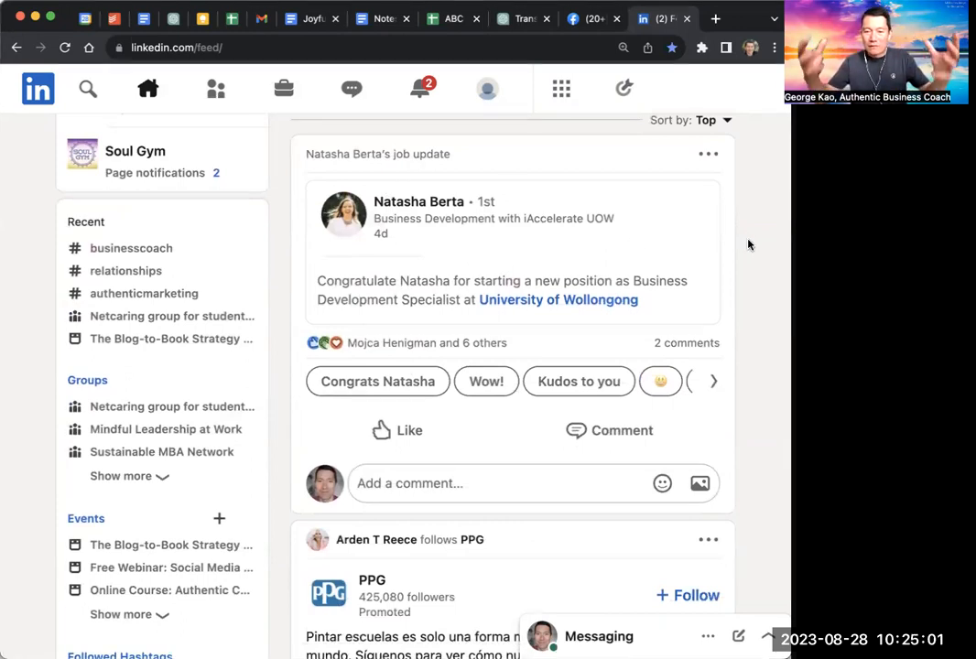
pyautogui.moveTo(456, 246)
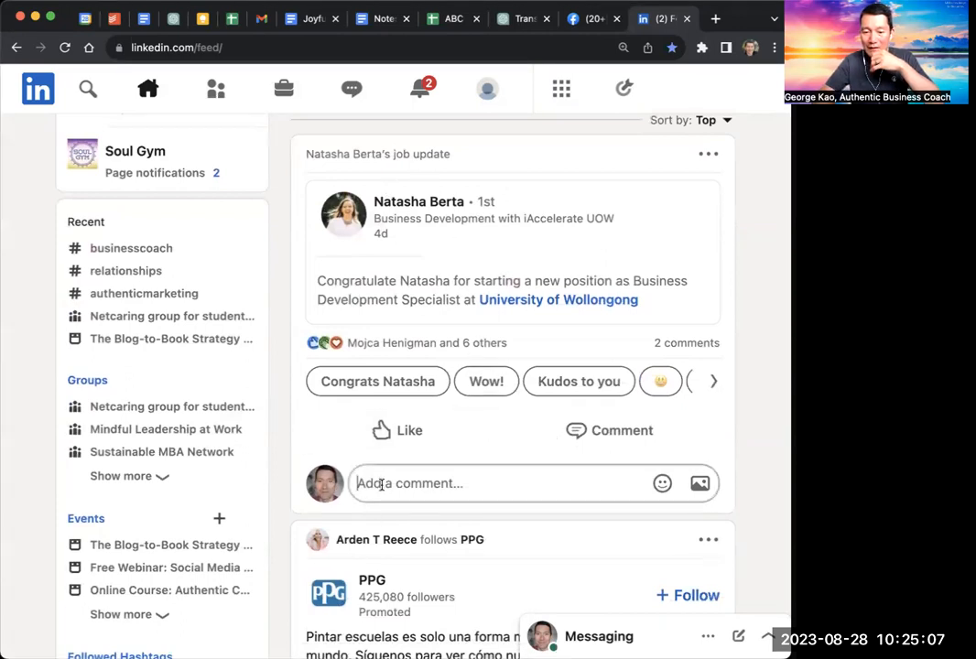
pyautogui.write('jljasd')
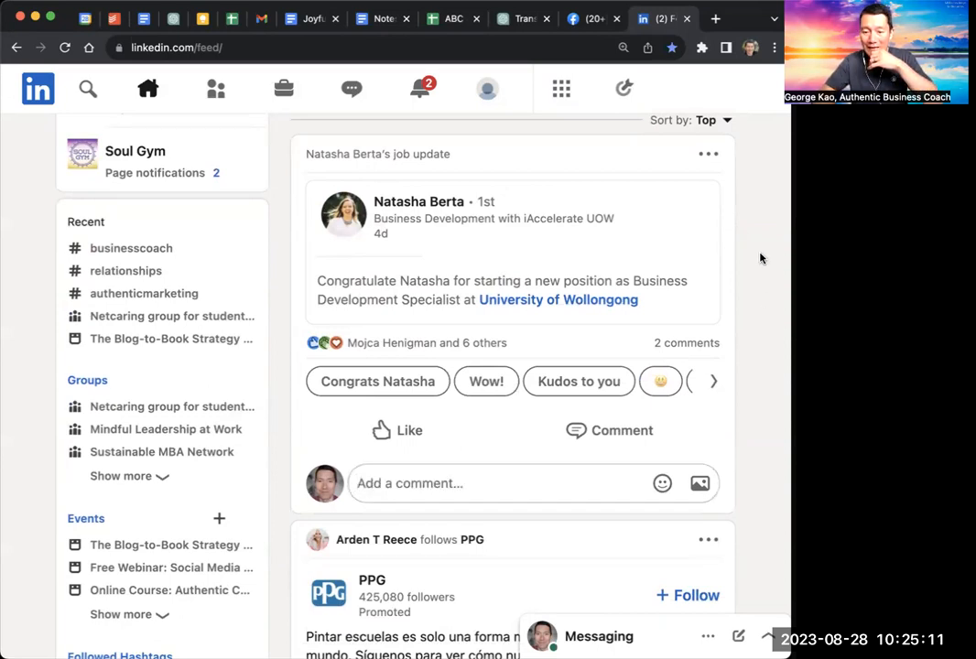
pyautogui.scroll(-3)
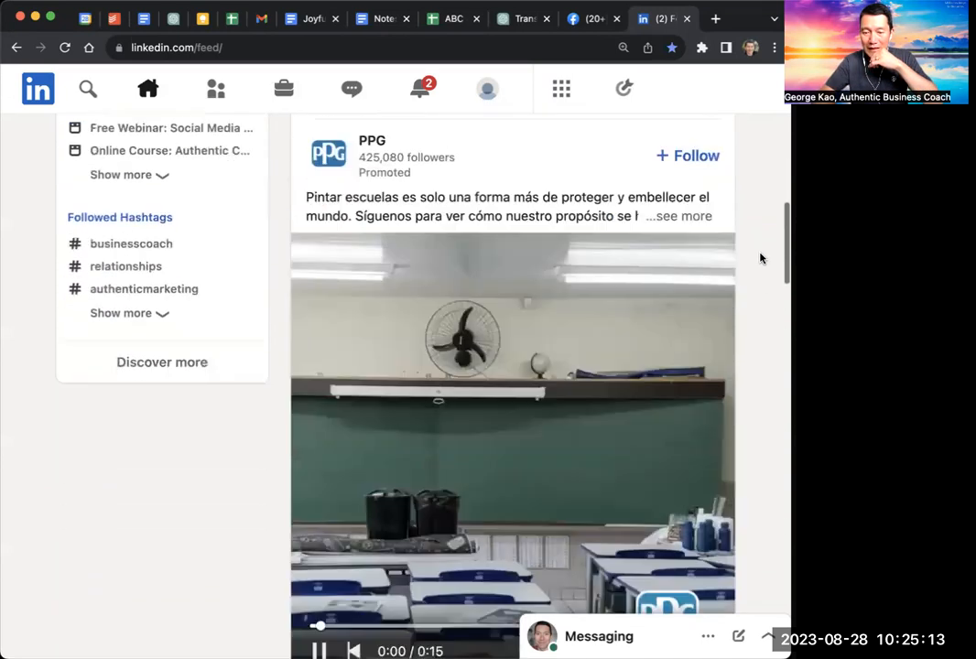
pyautogui.scroll(-3)
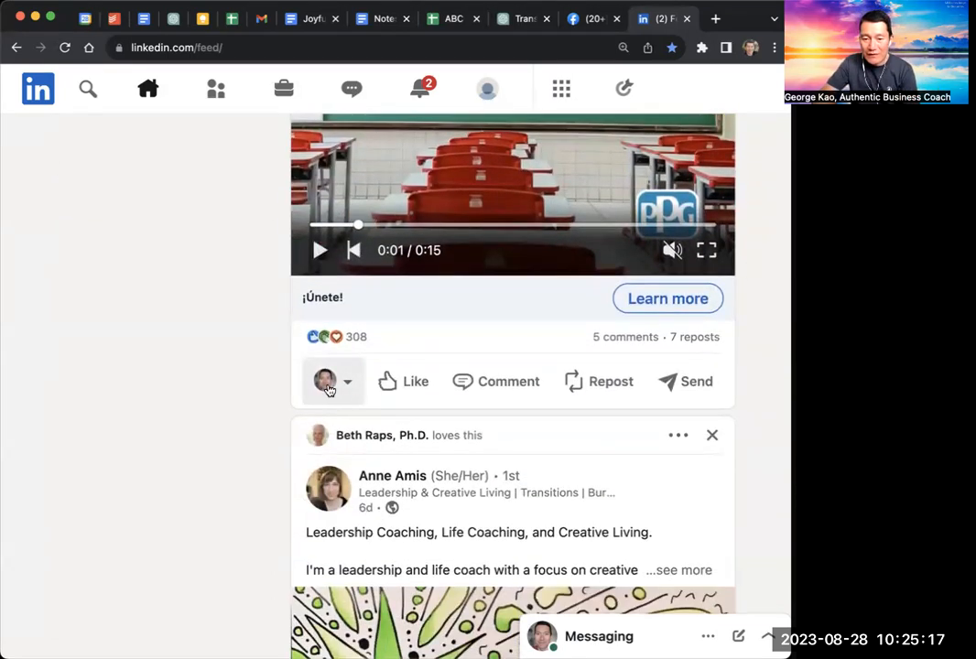
pyautogui.click(496, 381)
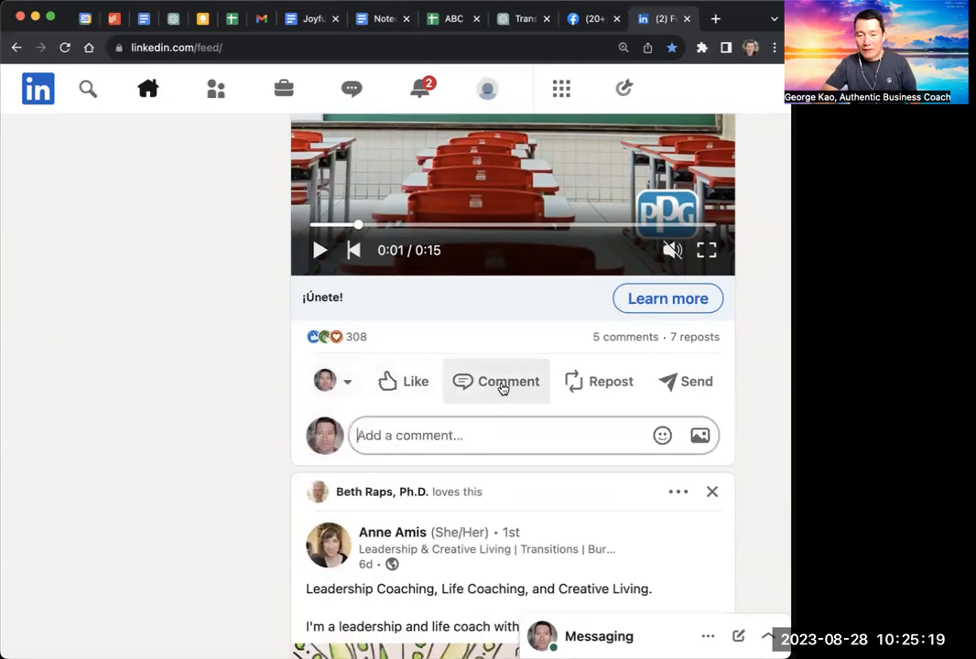
pyautogui.click(508, 381)
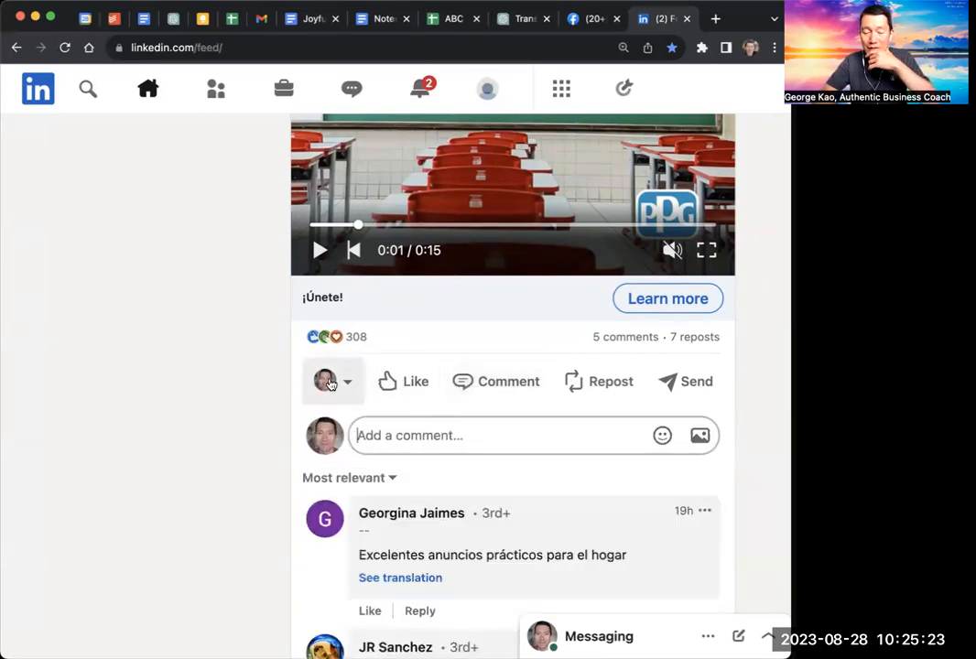
pyautogui.scroll(3)
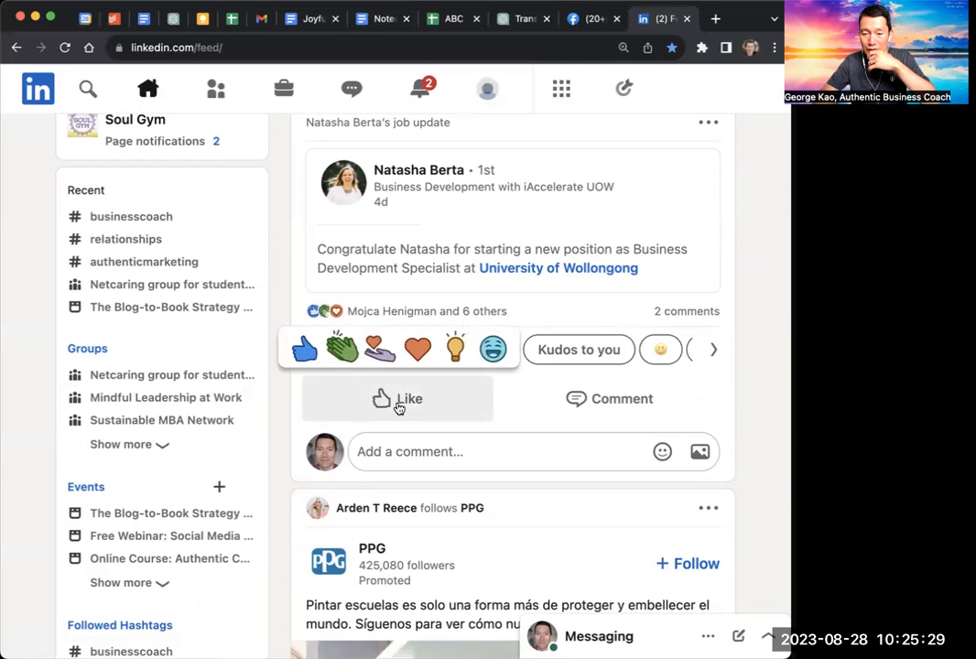
pyautogui.scroll(-3)
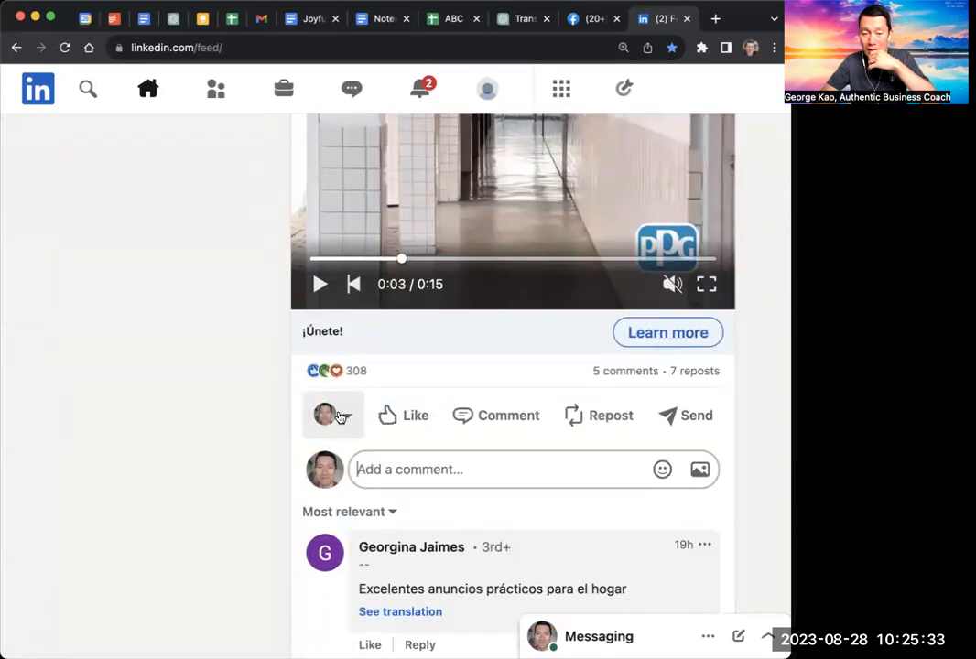
# Switch the post's commenting identity to the George Kao Authentic Business Coach page.
pyautogui.click(333, 415)
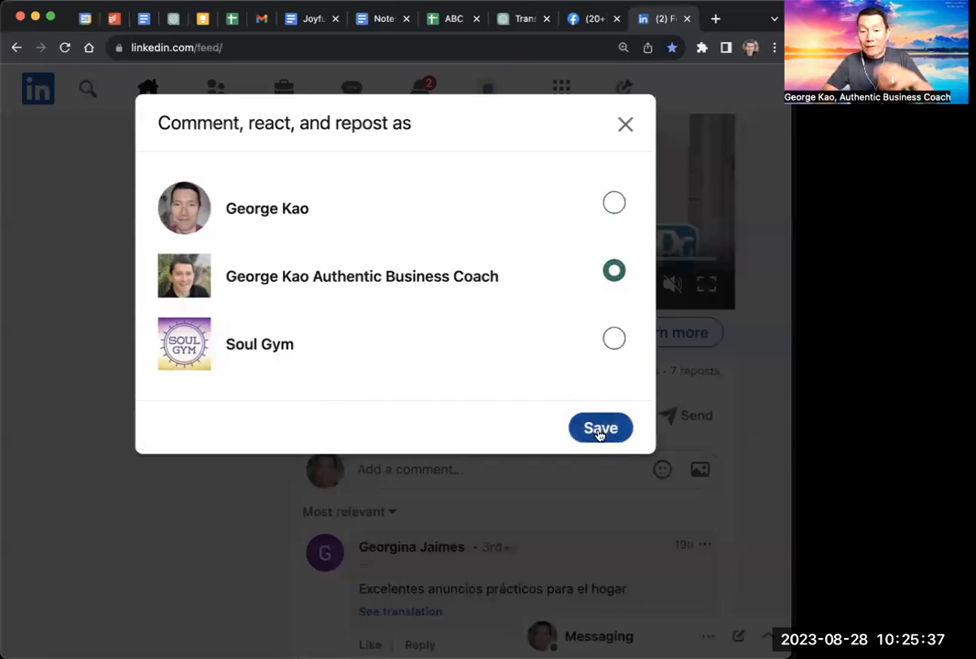
pyautogui.click(601, 428)
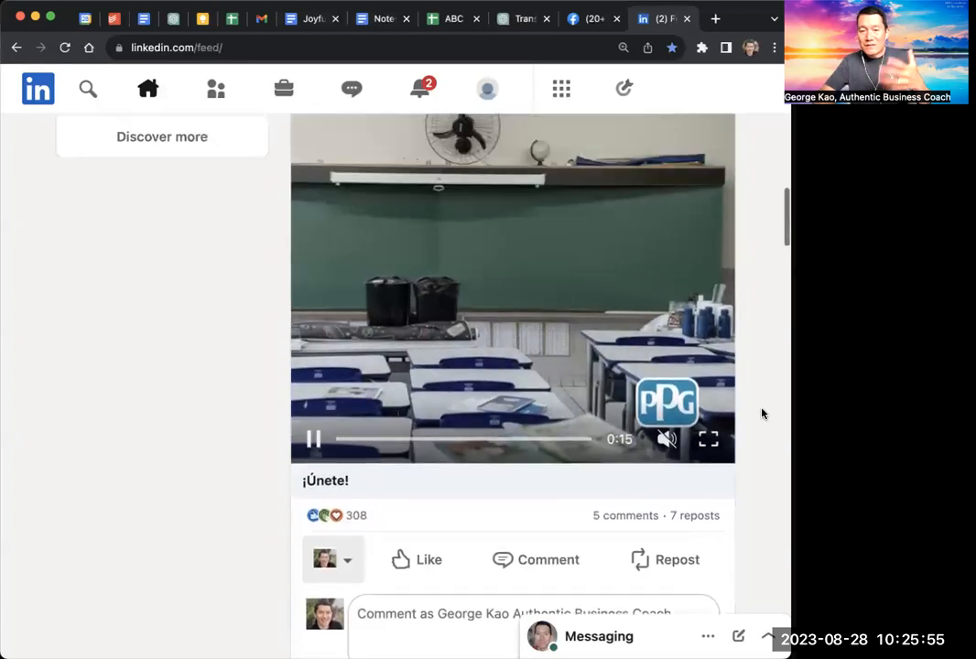
pyautogui.scroll(3)
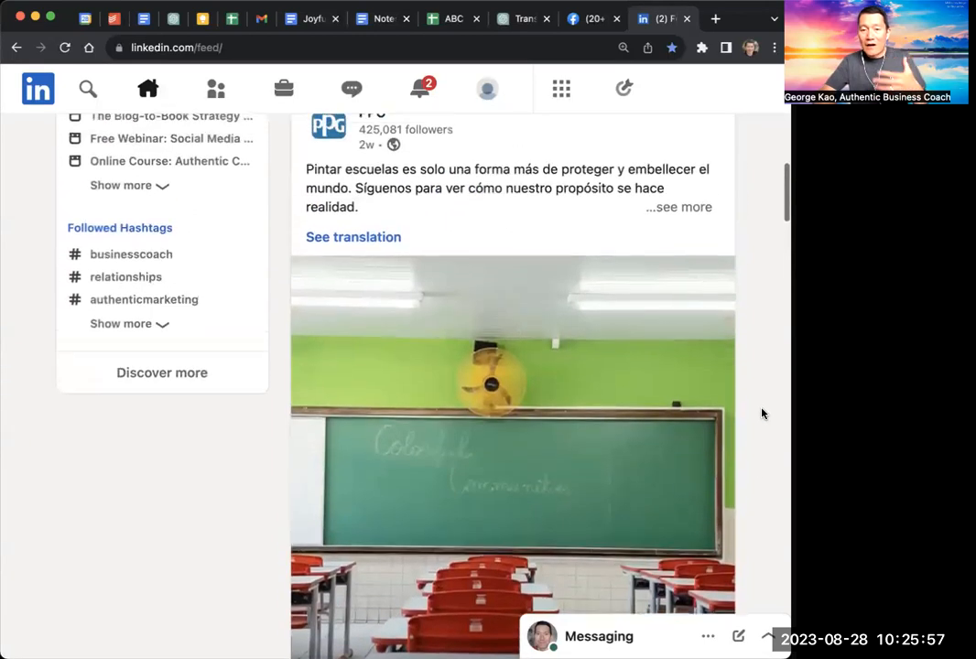
pyautogui.scroll(-3)
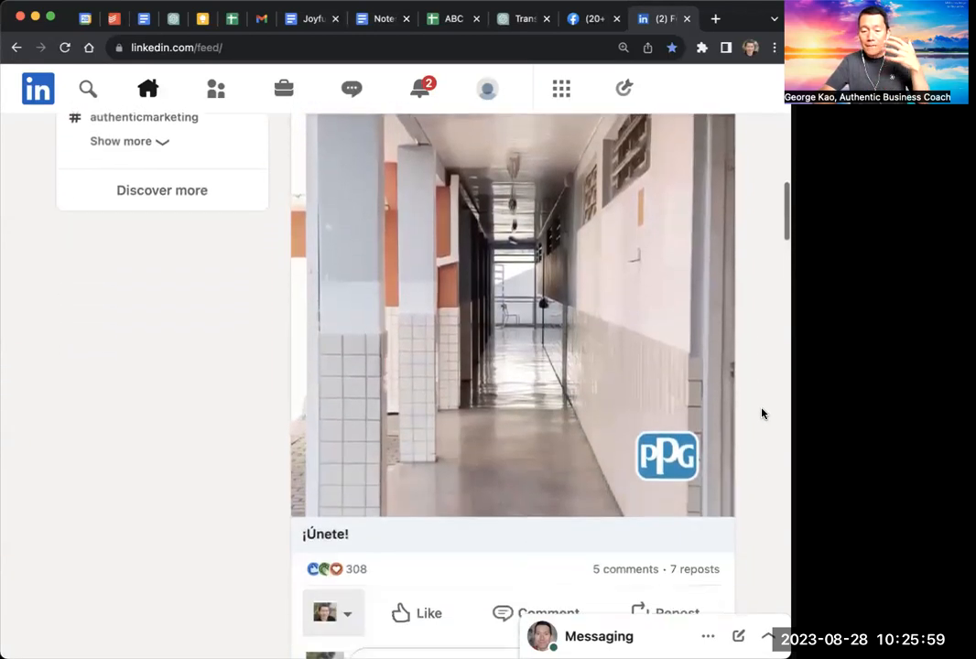
pyautogui.scroll(-3)
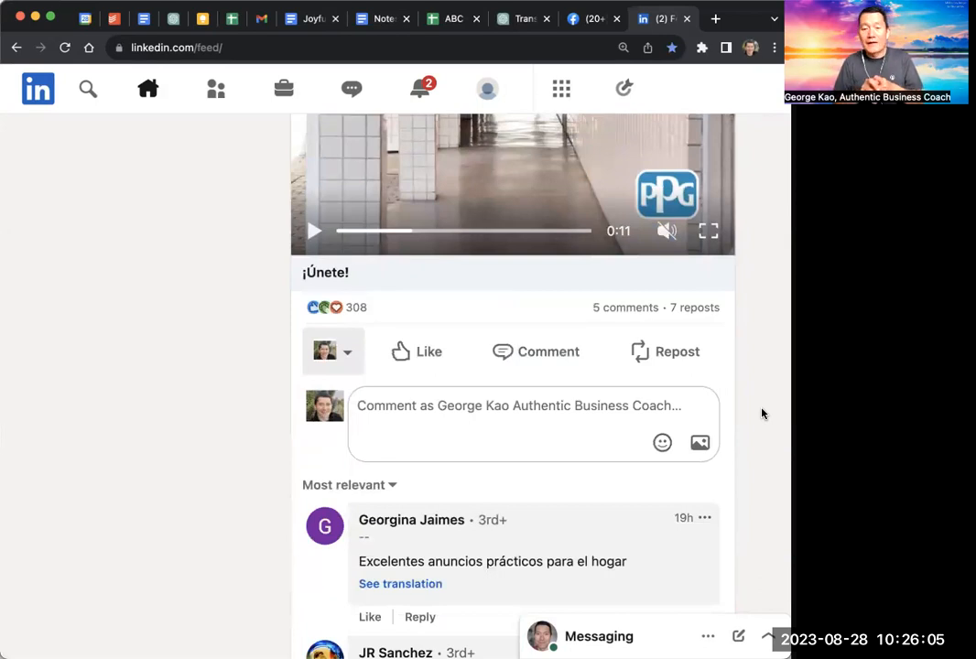
pyautogui.moveTo(280, 324)
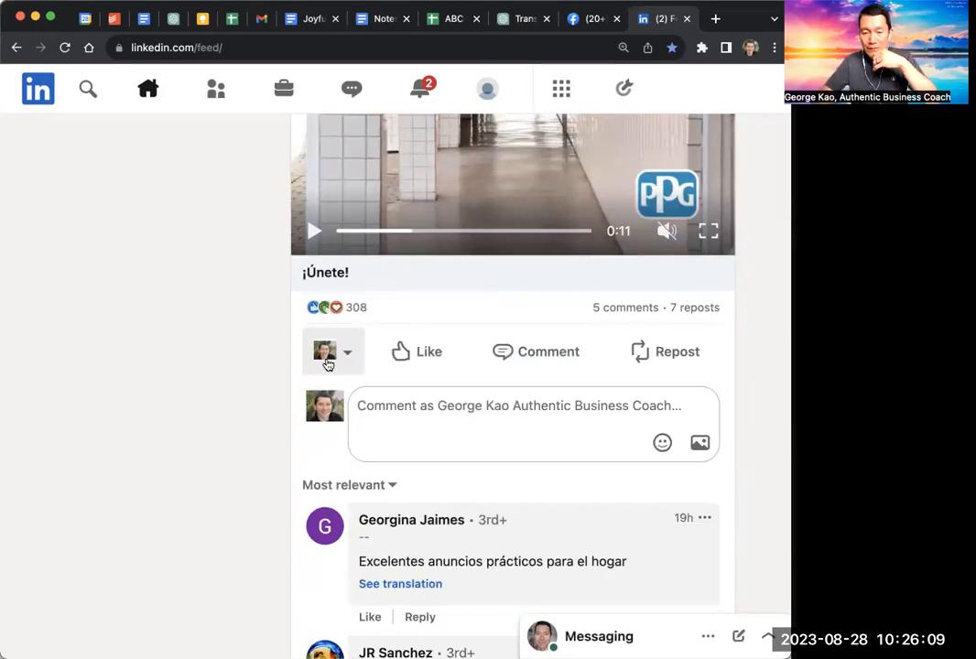
pyautogui.click(346, 351)
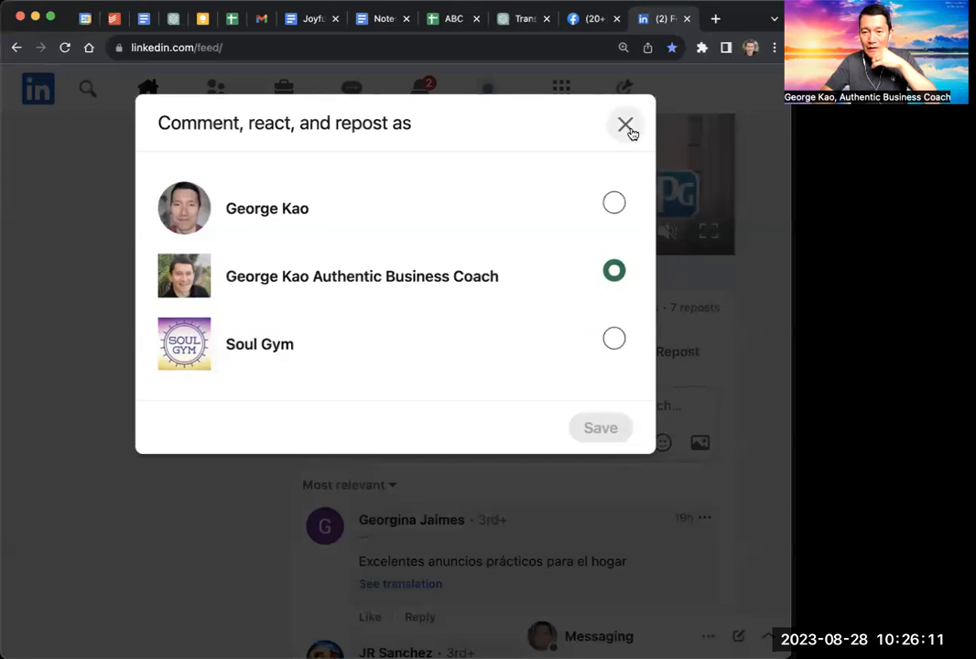
pyautogui.click(626, 123)
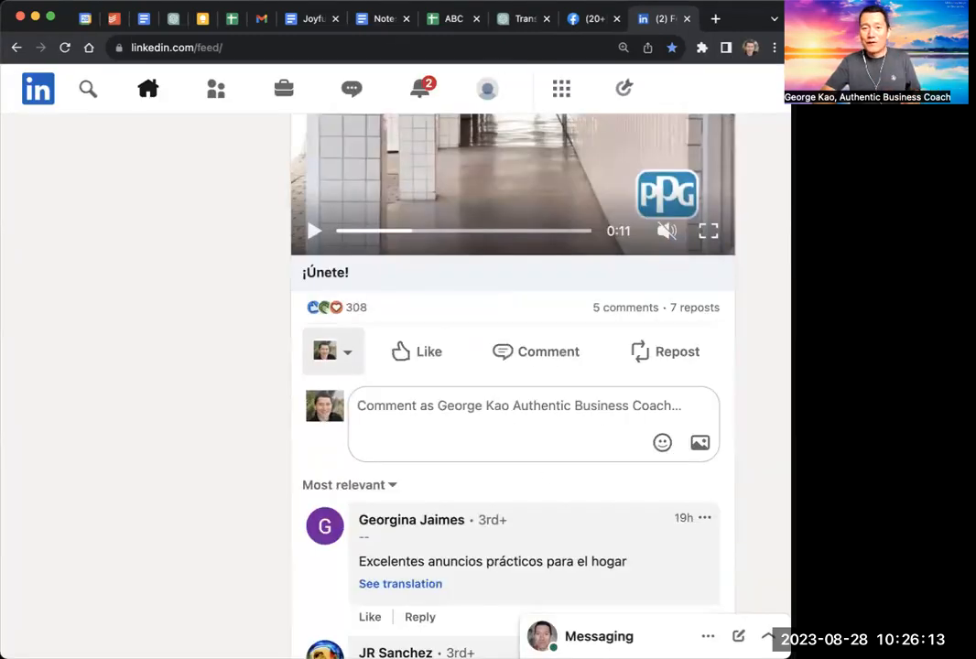